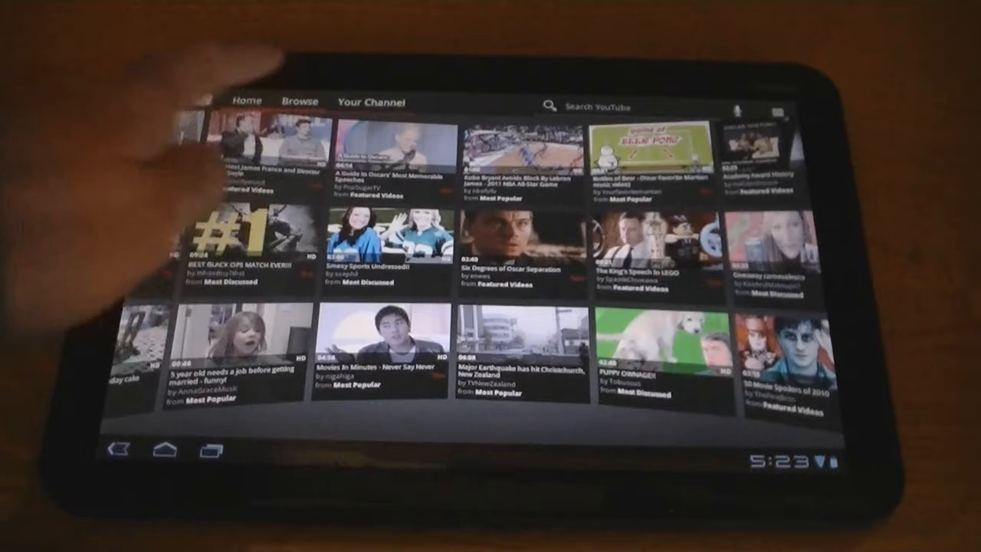
- Browse the Comedy, Entertainment and Film & Animation categories, then start a search from the home feed
{"action": "left_click", "coordinate": [299, 101]}
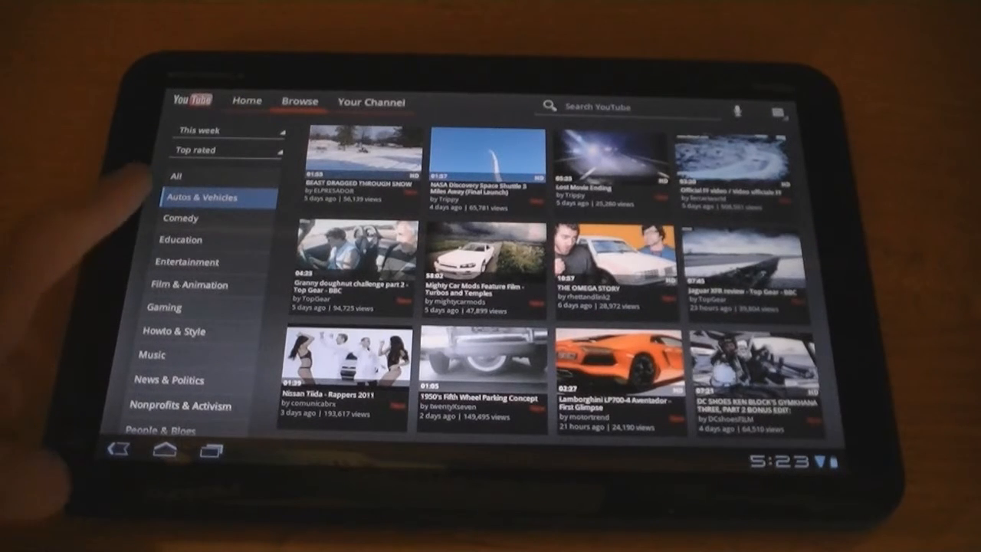
{"action": "left_click", "coordinate": [181, 218]}
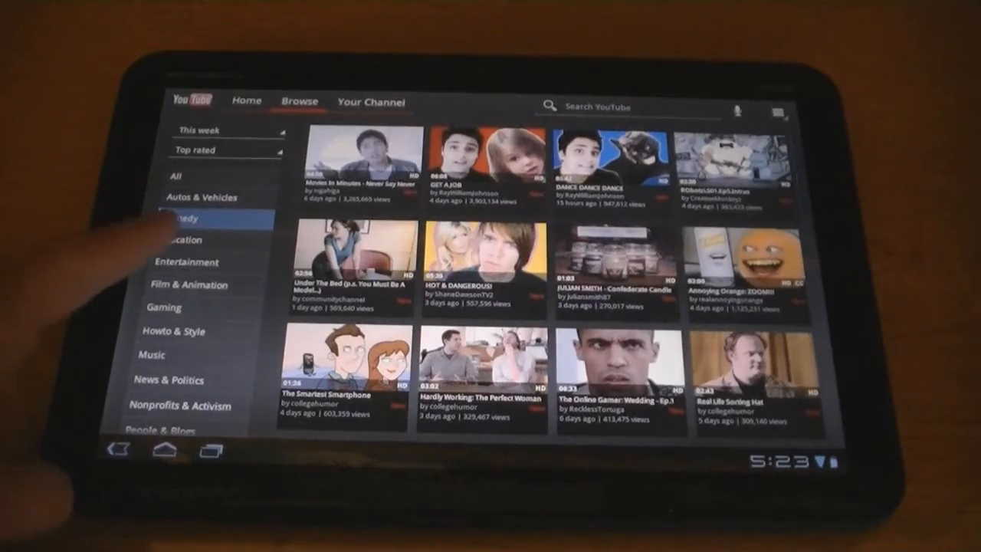
{"action": "left_click", "coordinate": [187, 262]}
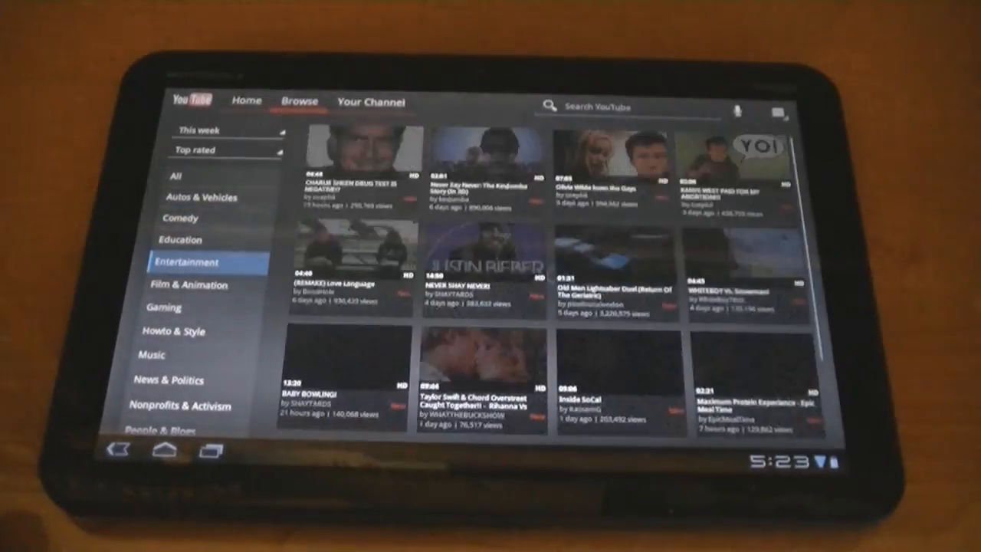
{"action": "left_click", "coordinate": [190, 283]}
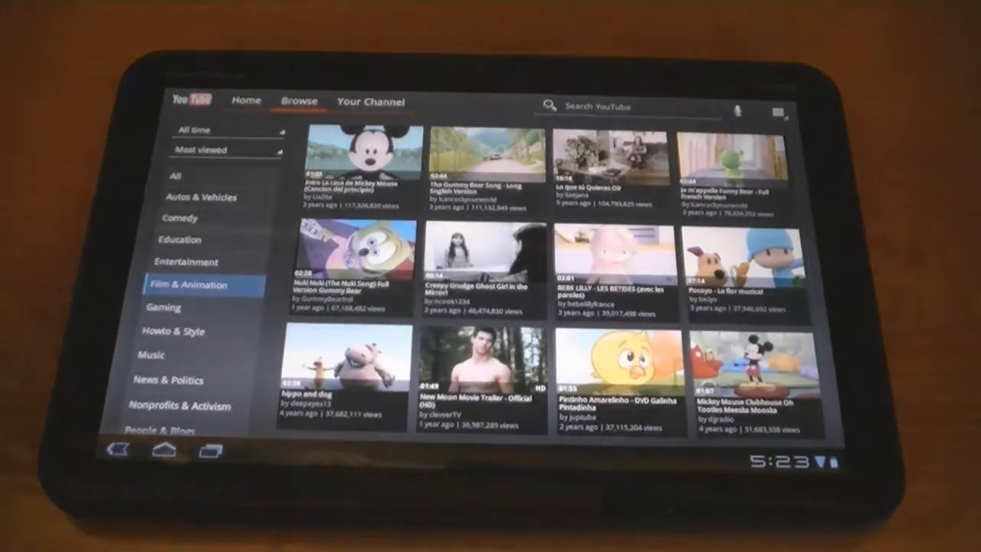
{"action": "left_click", "coordinate": [371, 101]}
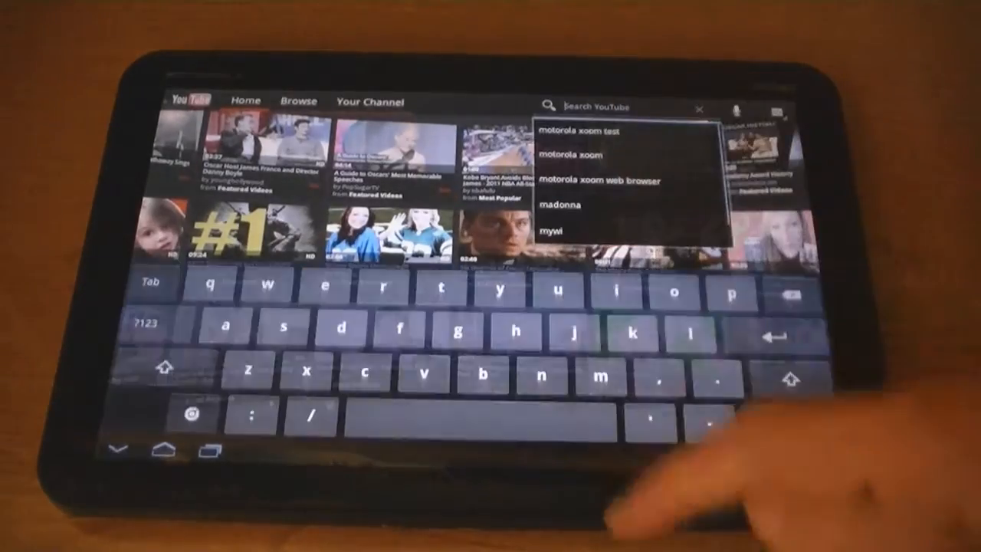
- Search 'mot' and choose the 'motorola xoom' suggestion
{"action": "type", "text": "mot"}
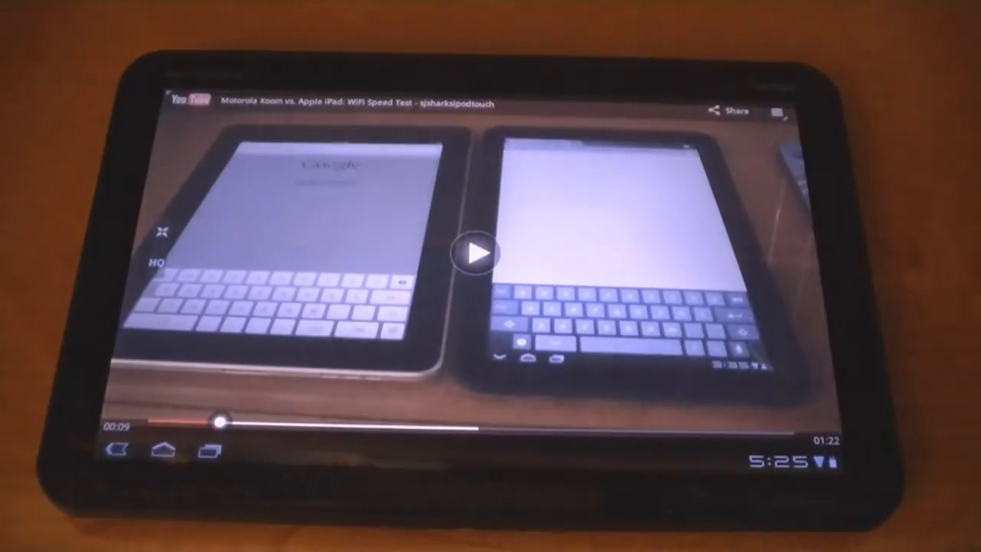
- Leave full-screen playback of the Xoom vs. iPad WiFi test to show its watch page
{"action": "left_click", "coordinate": [475, 253]}
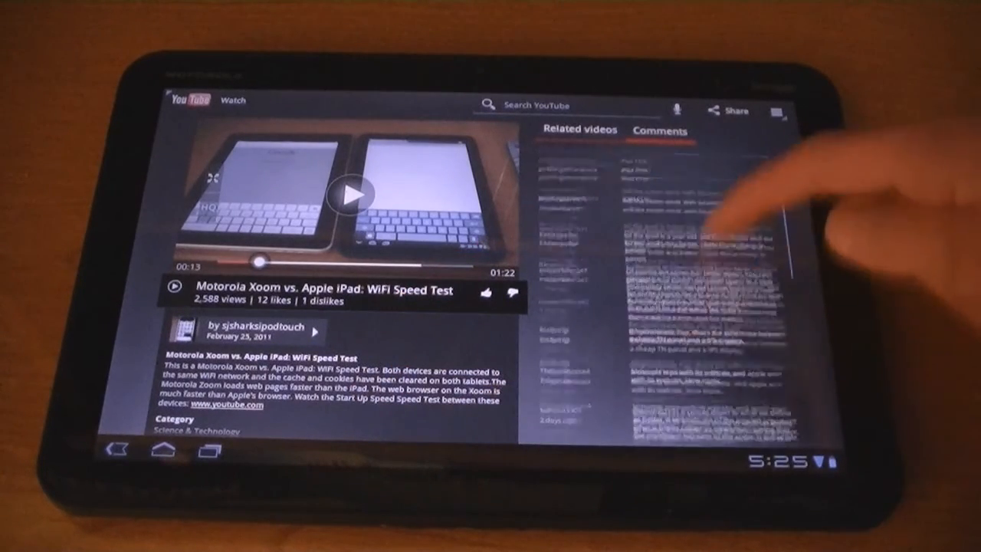
- Show the video's comments, then bring up the 'Share this video via' dialog
{"action": "left_click", "coordinate": [660, 132]}
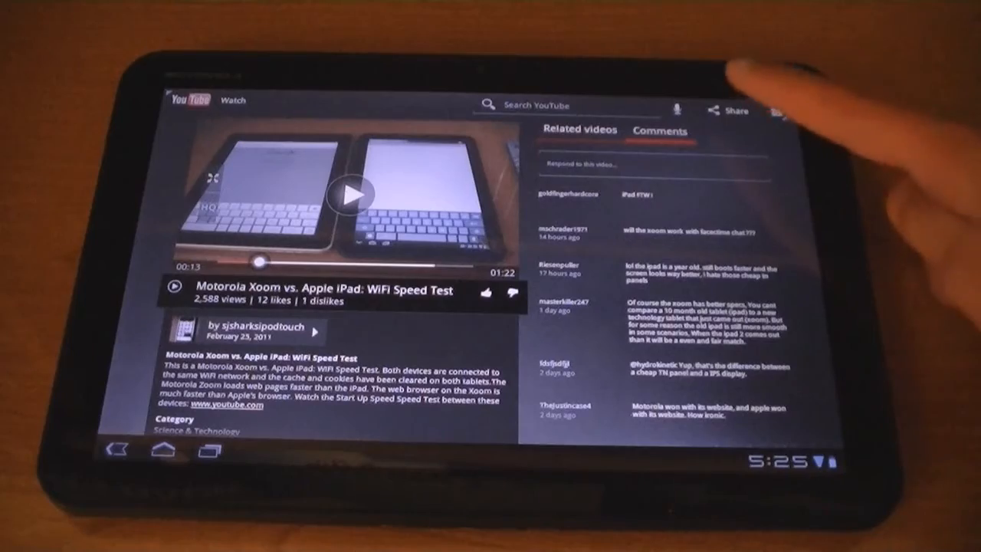
{"action": "left_click", "coordinate": [729, 110]}
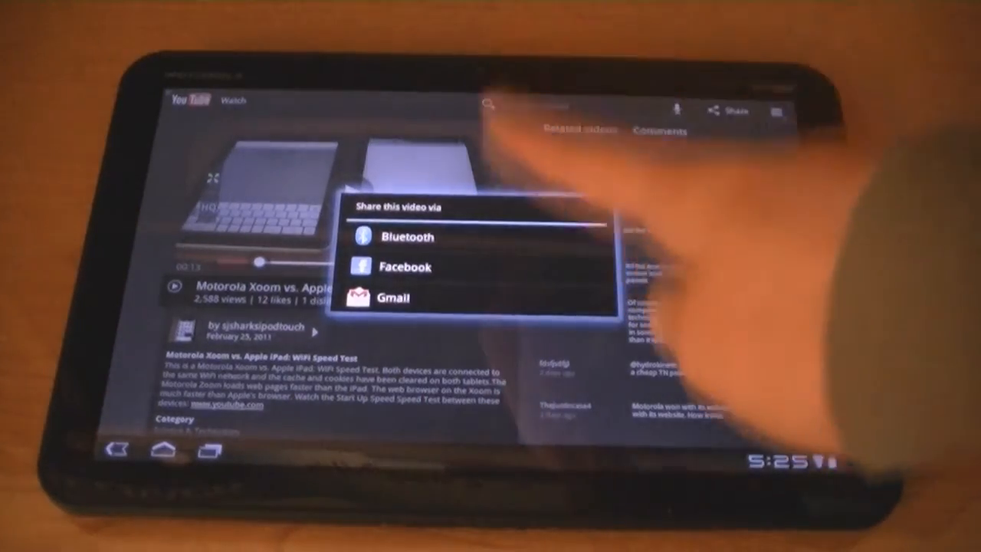